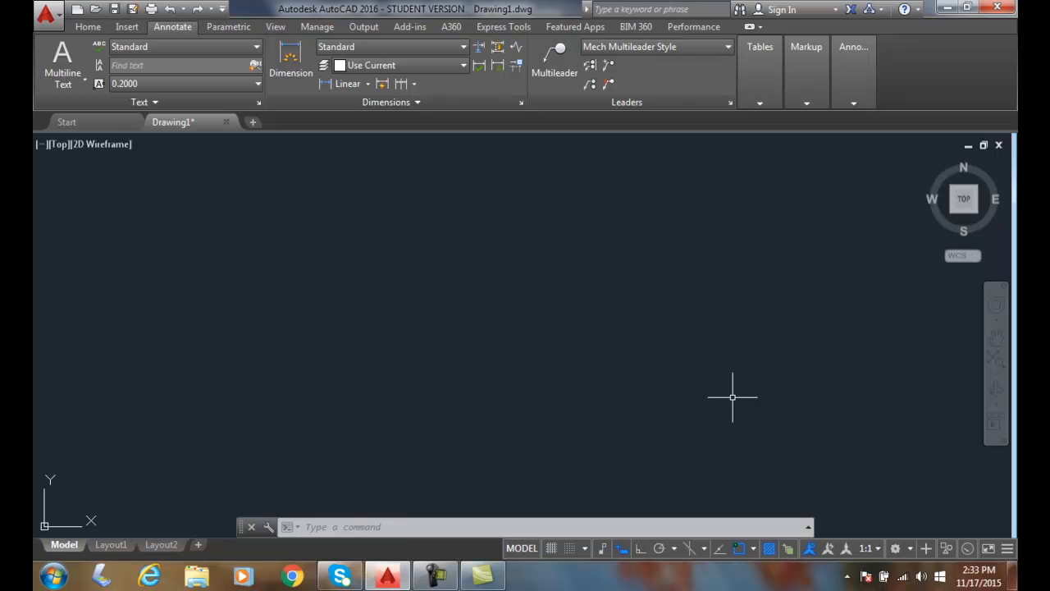
{"action": "mouse_move", "coordinate": [728, 398]}
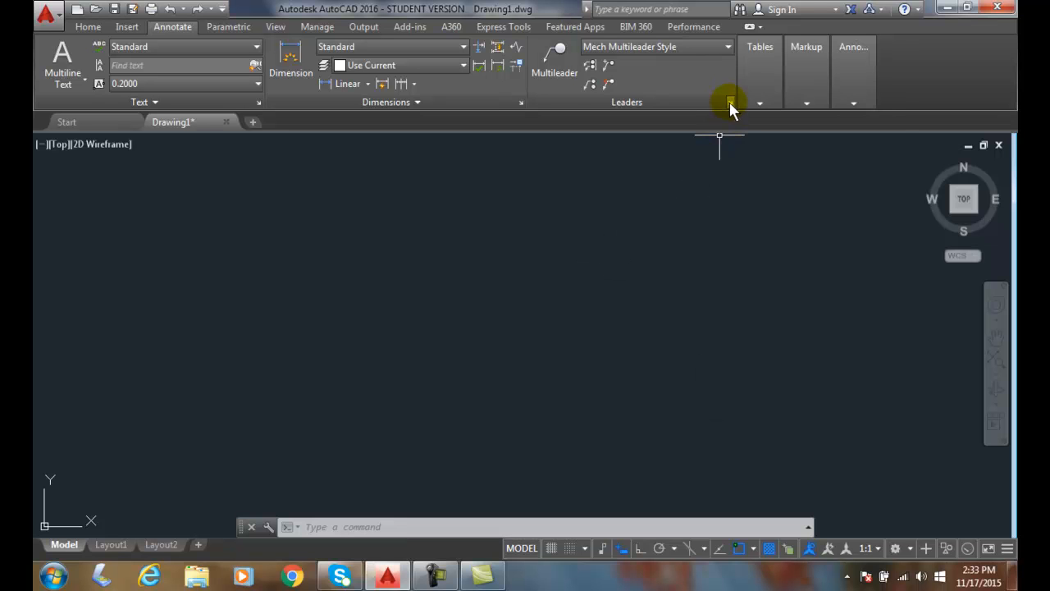
- Launch the Multileader Style Manager from the Annotate tab's Leaders panel
{"action": "left_click", "coordinate": [728, 102]}
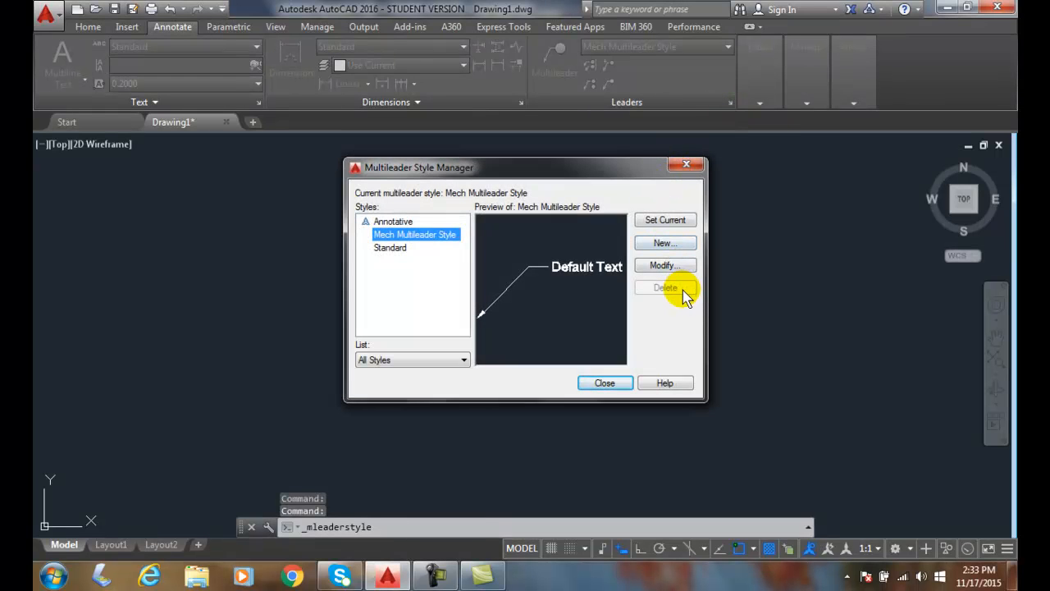
- Modify Mech Multileader Style, trying Spline and None leader types before settling on Straight
{"action": "left_click", "coordinate": [664, 266]}
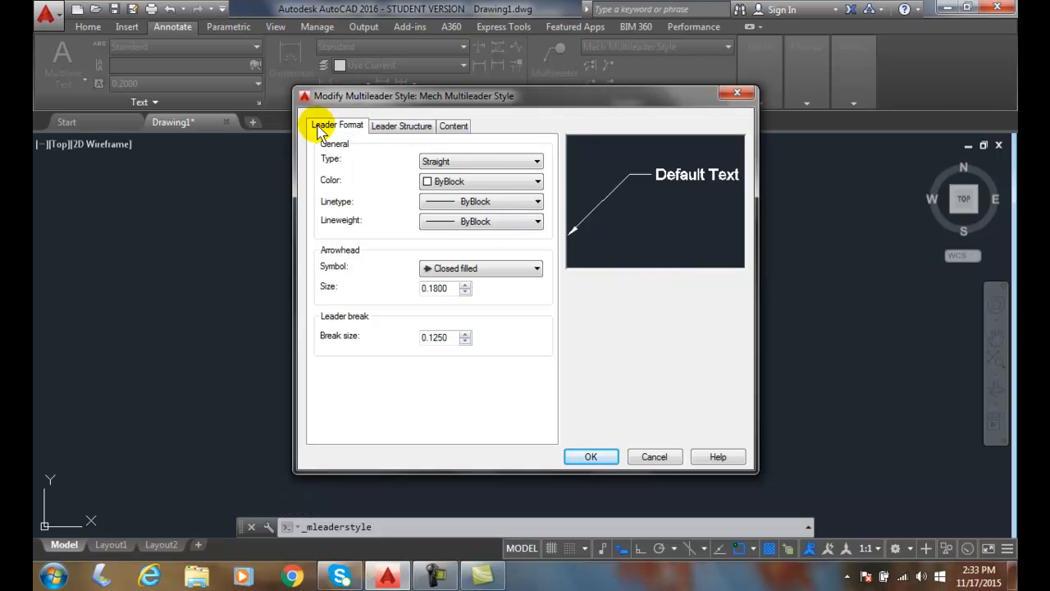
{"action": "mouse_move", "coordinate": [357, 161]}
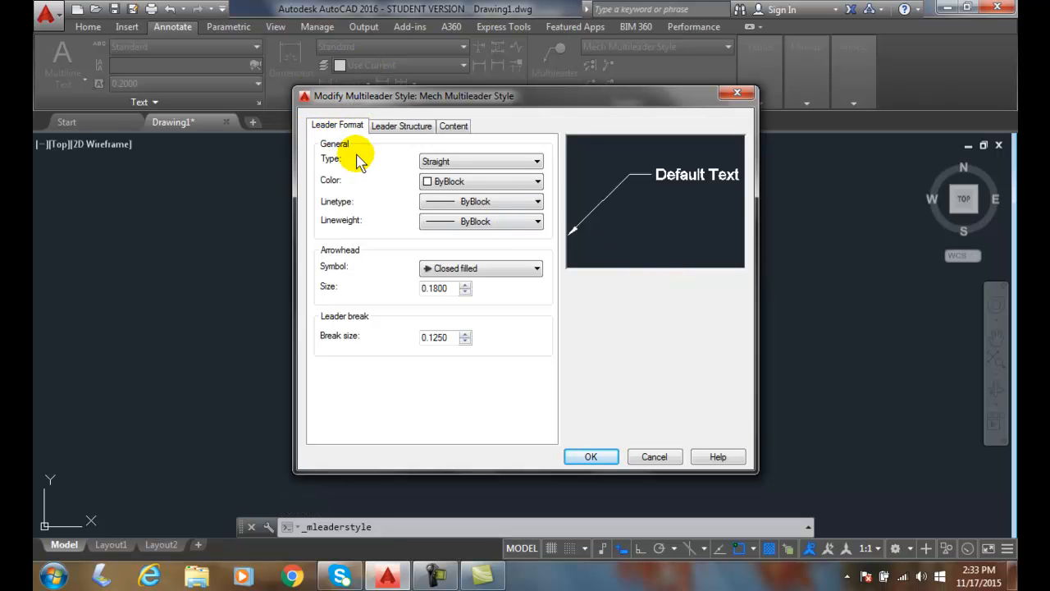
{"action": "mouse_move", "coordinate": [550, 203]}
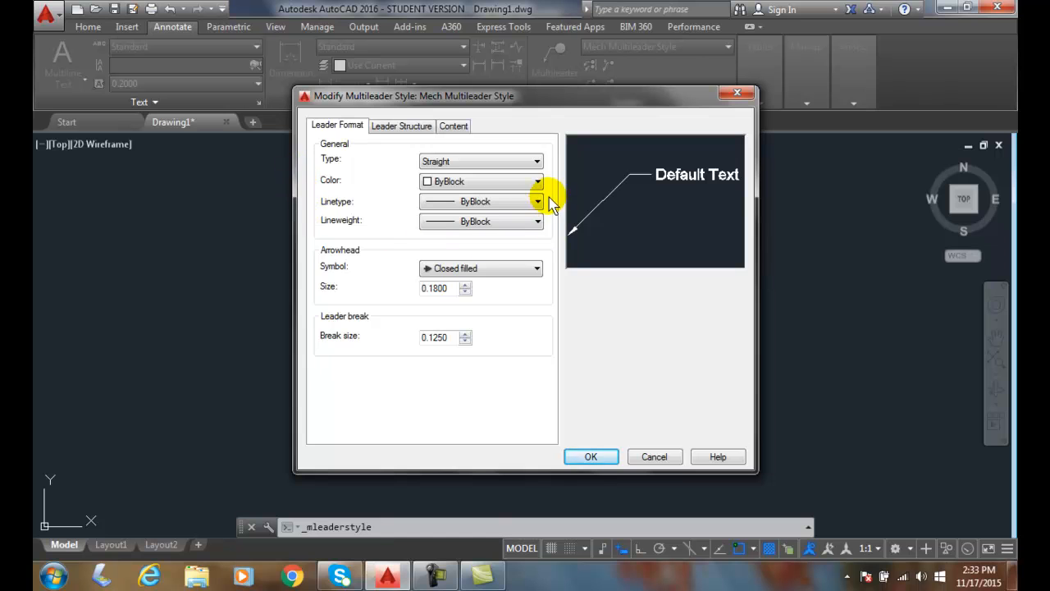
{"action": "mouse_move", "coordinate": [473, 172]}
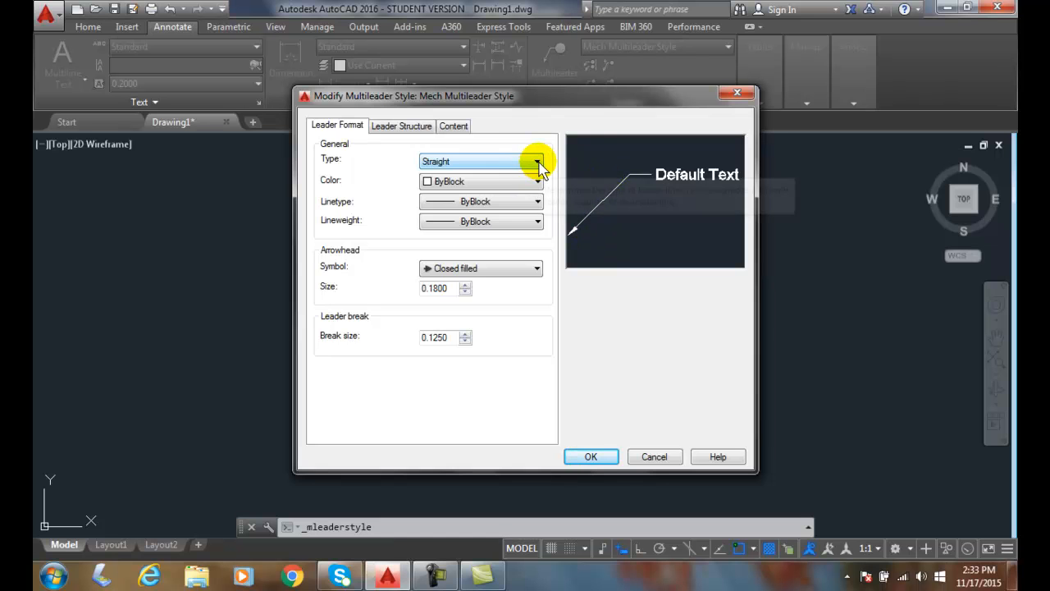
{"action": "left_click", "coordinate": [538, 161]}
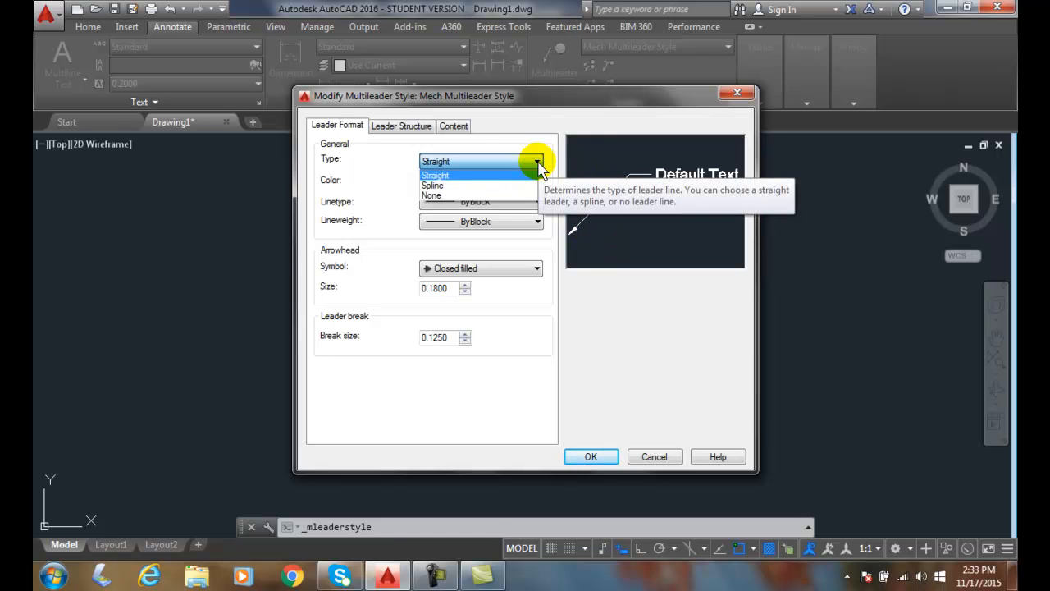
{"action": "left_click", "coordinate": [433, 184]}
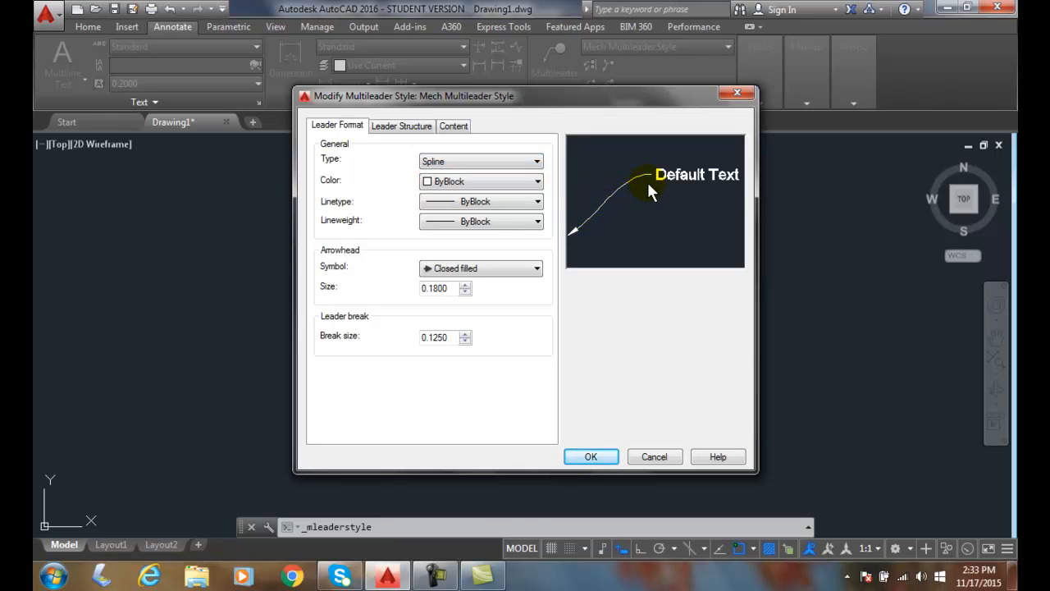
{"action": "left_click", "coordinate": [538, 161]}
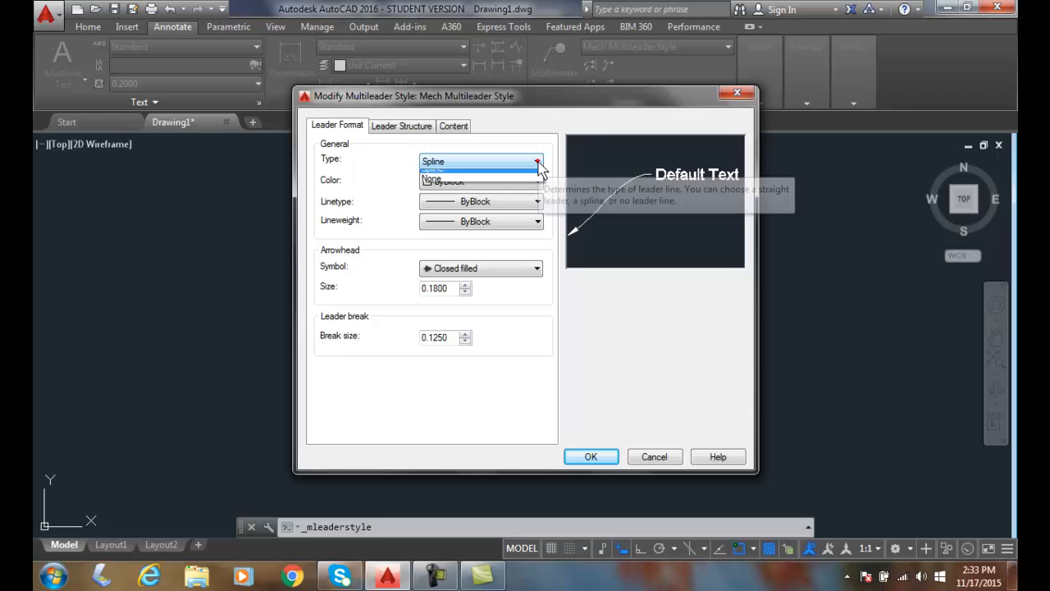
{"action": "left_click", "coordinate": [431, 179]}
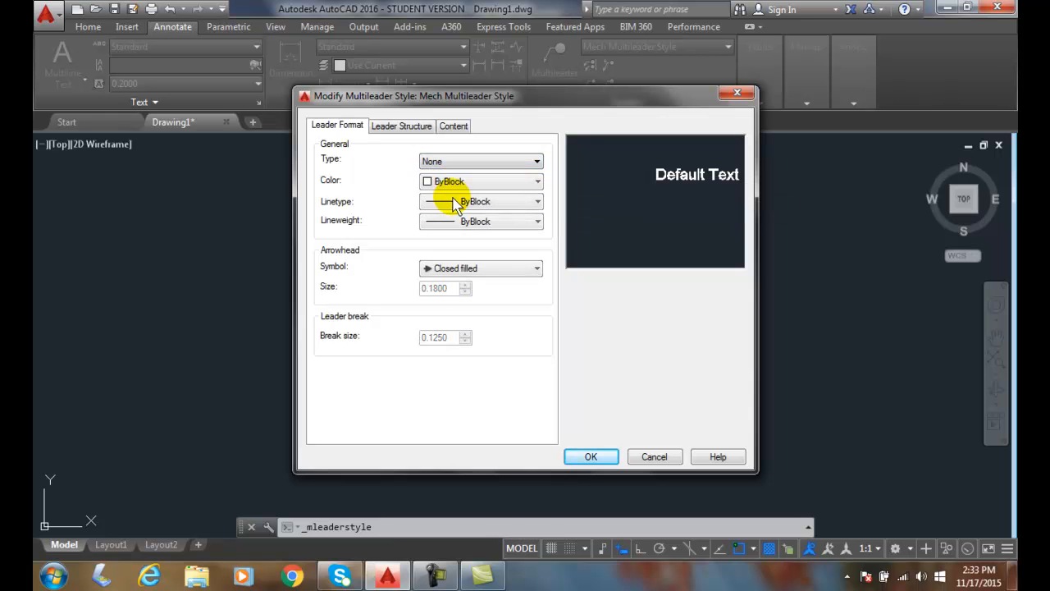
{"action": "mouse_move", "coordinate": [517, 190]}
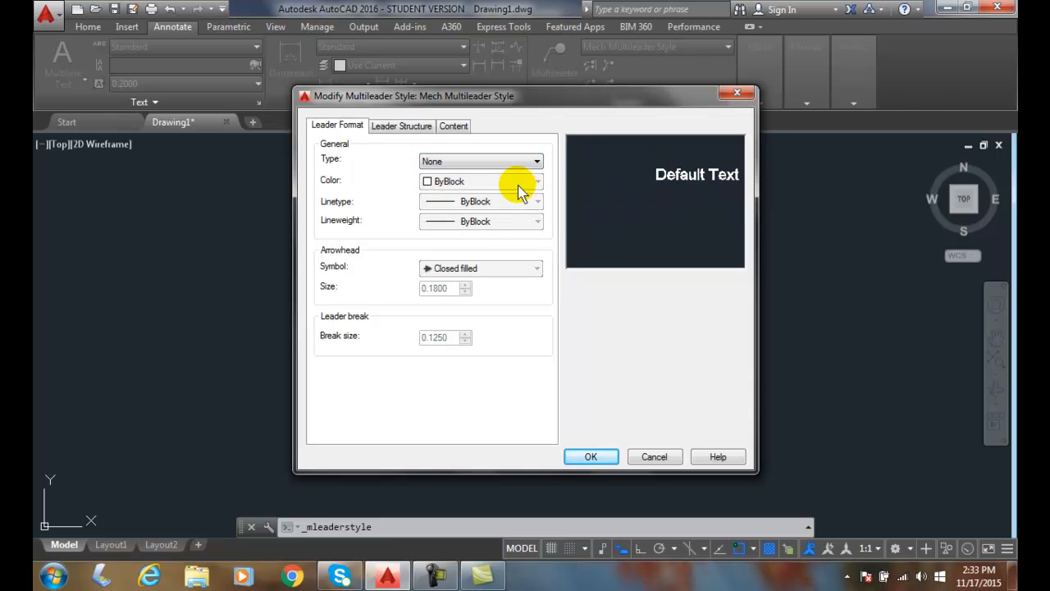
{"action": "left_click", "coordinate": [537, 161]}
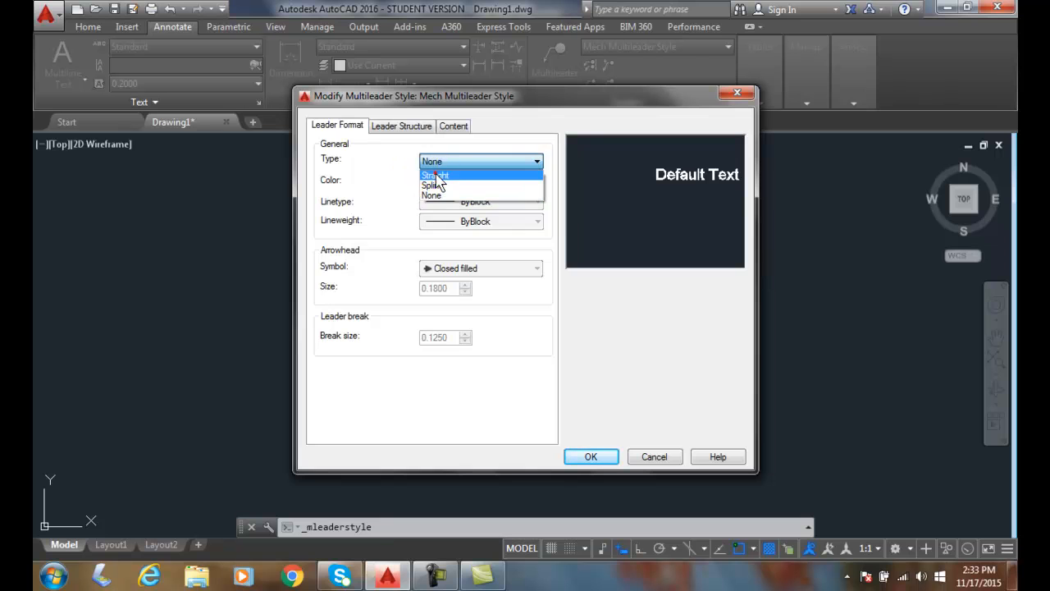
{"action": "left_click", "coordinate": [435, 174]}
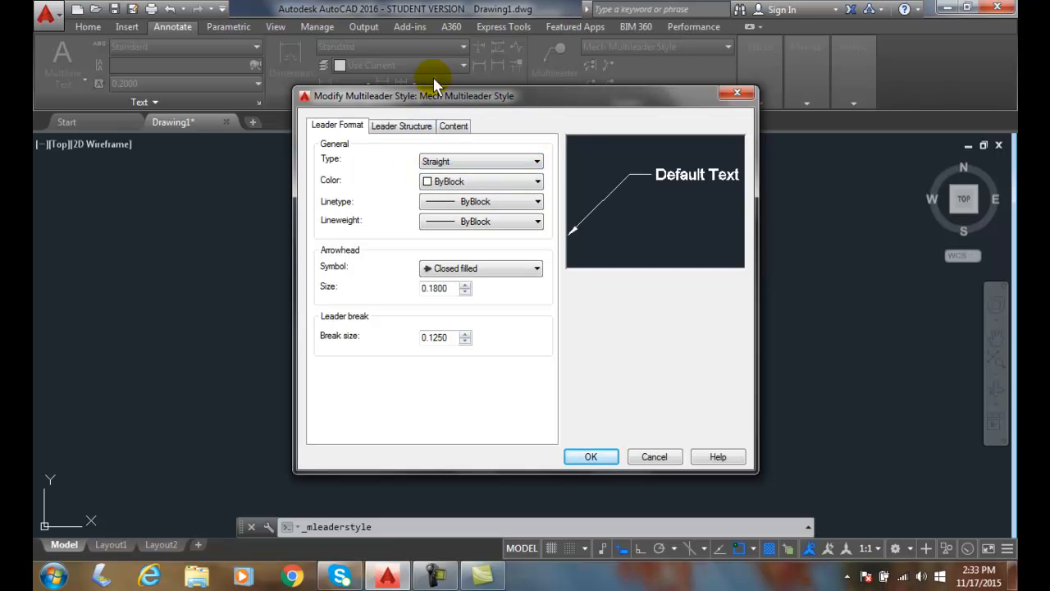
{"action": "mouse_move", "coordinate": [648, 203]}
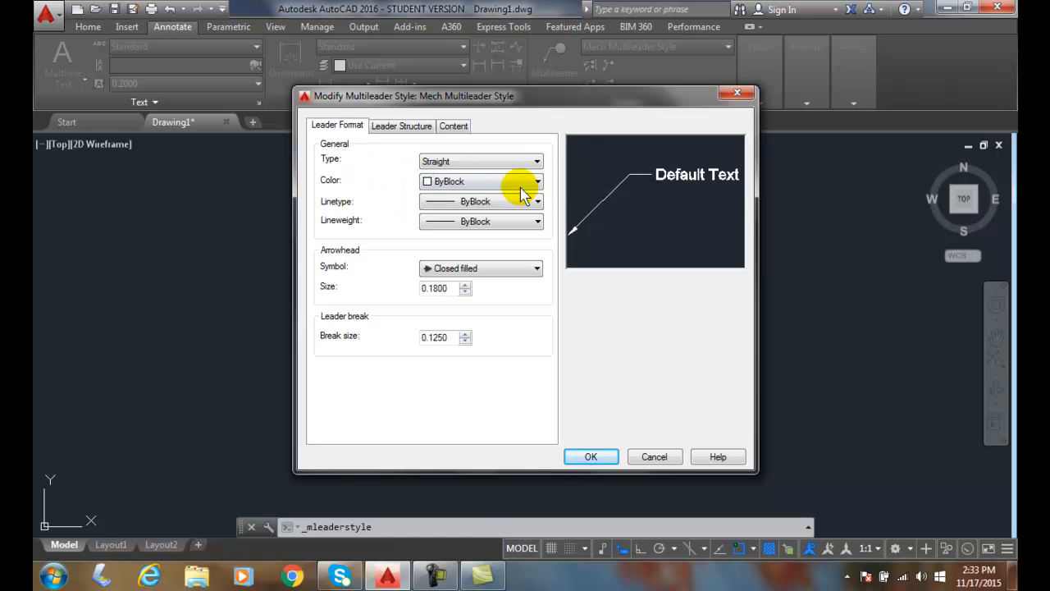
{"action": "mouse_move", "coordinate": [512, 188]}
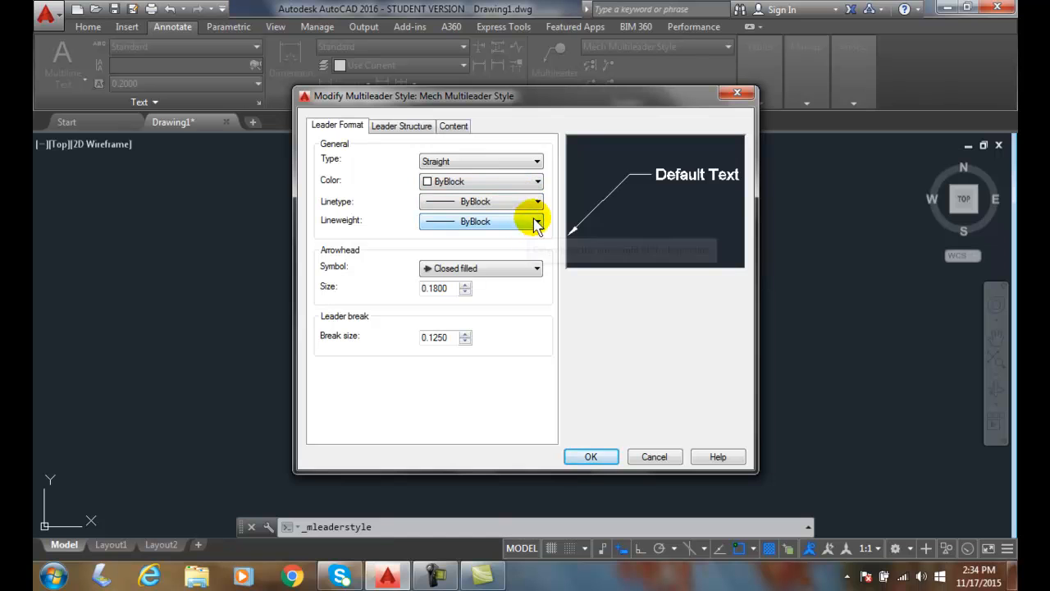
{"action": "mouse_move", "coordinate": [418, 182]}
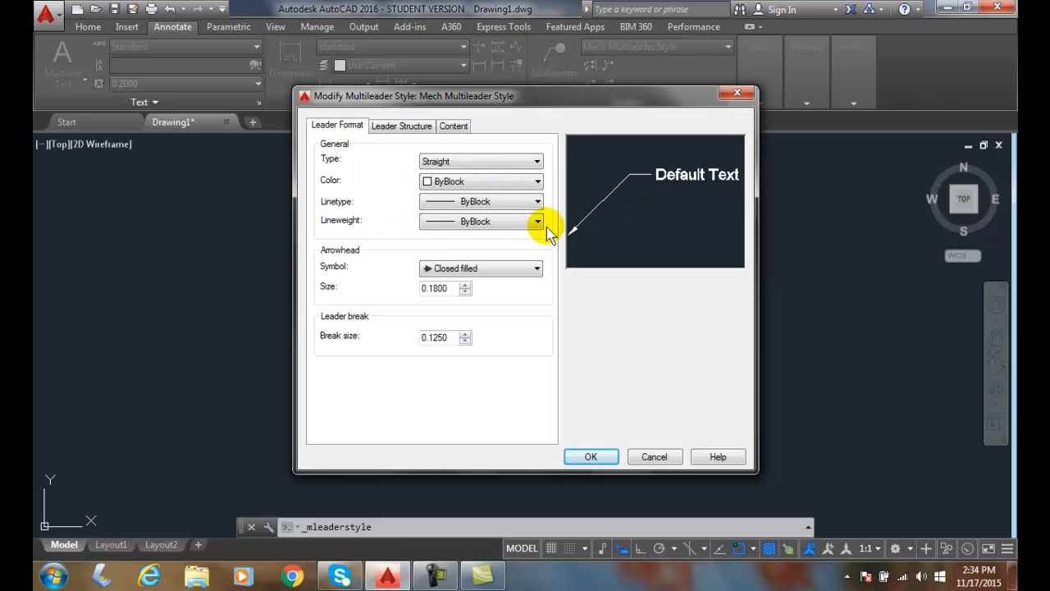
- Set the leader colour and linetype to ByLayer instead of ByBlock
{"action": "left_click", "coordinate": [538, 180]}
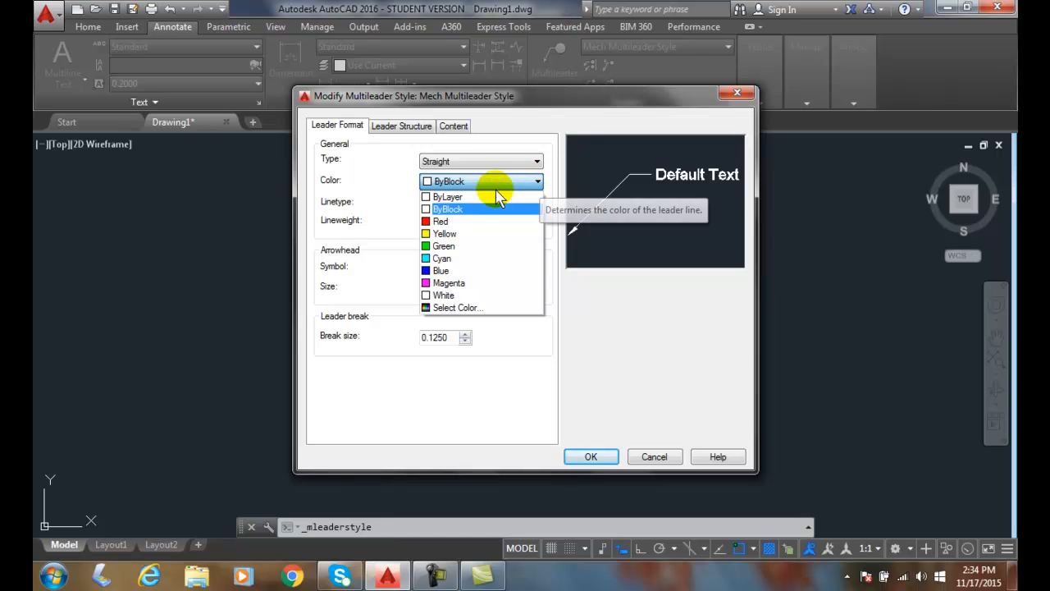
{"action": "left_click", "coordinate": [446, 197]}
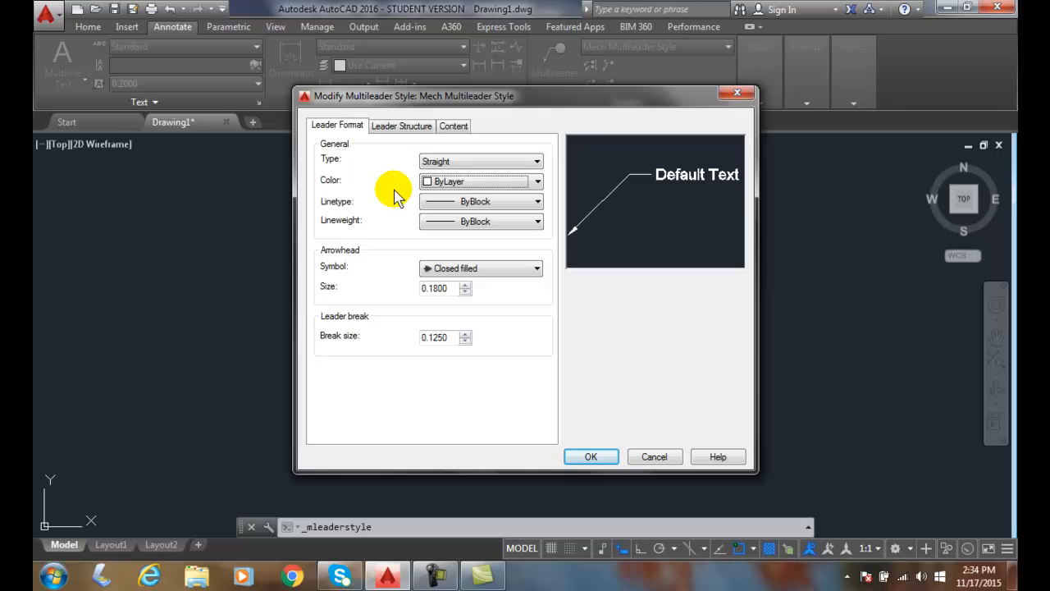
{"action": "mouse_move", "coordinate": [397, 194]}
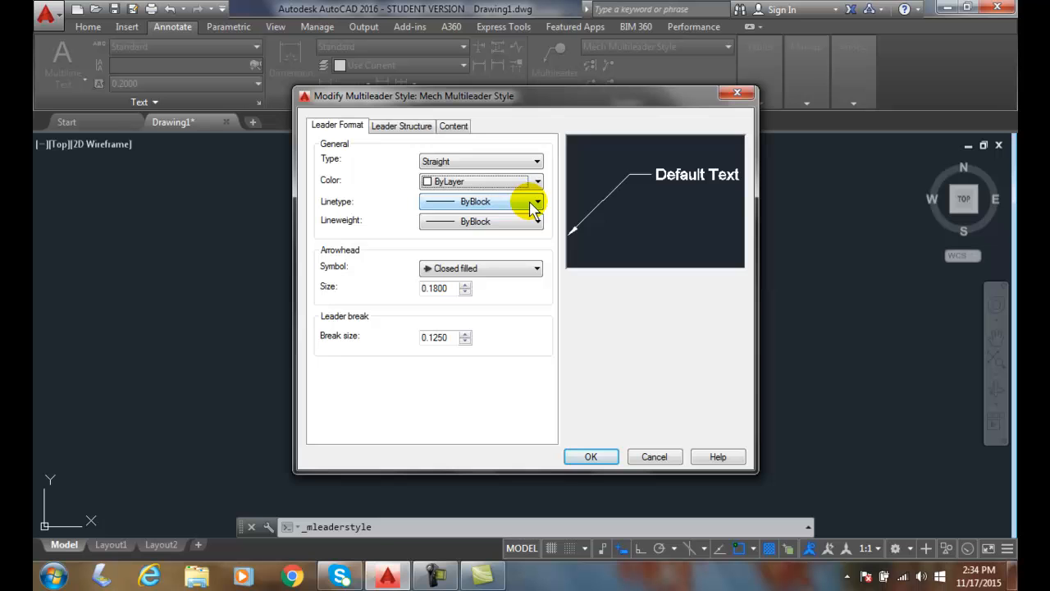
{"action": "left_click", "coordinate": [538, 200]}
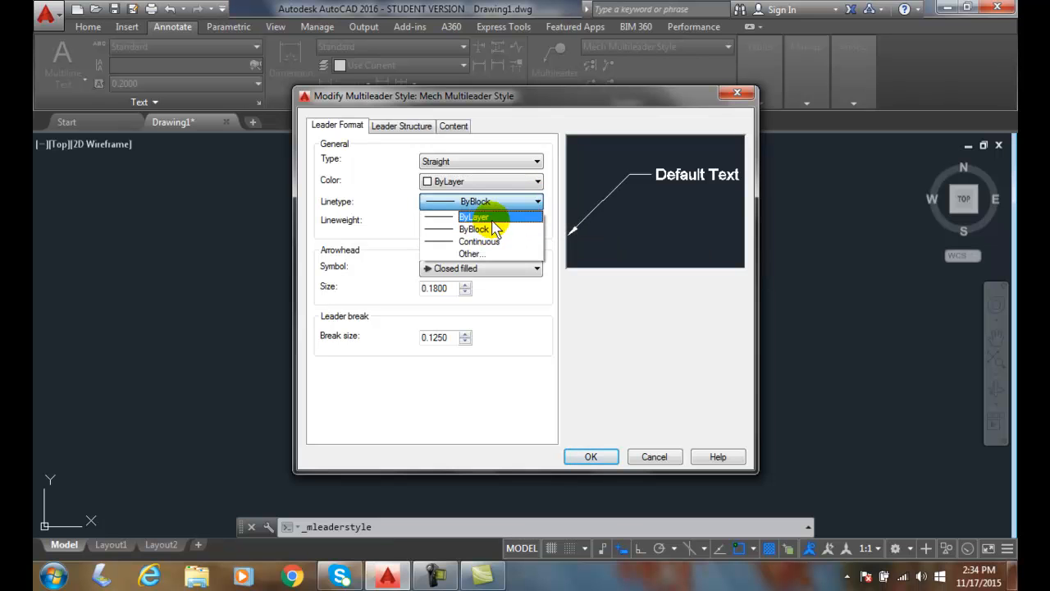
{"action": "left_click", "coordinate": [472, 217]}
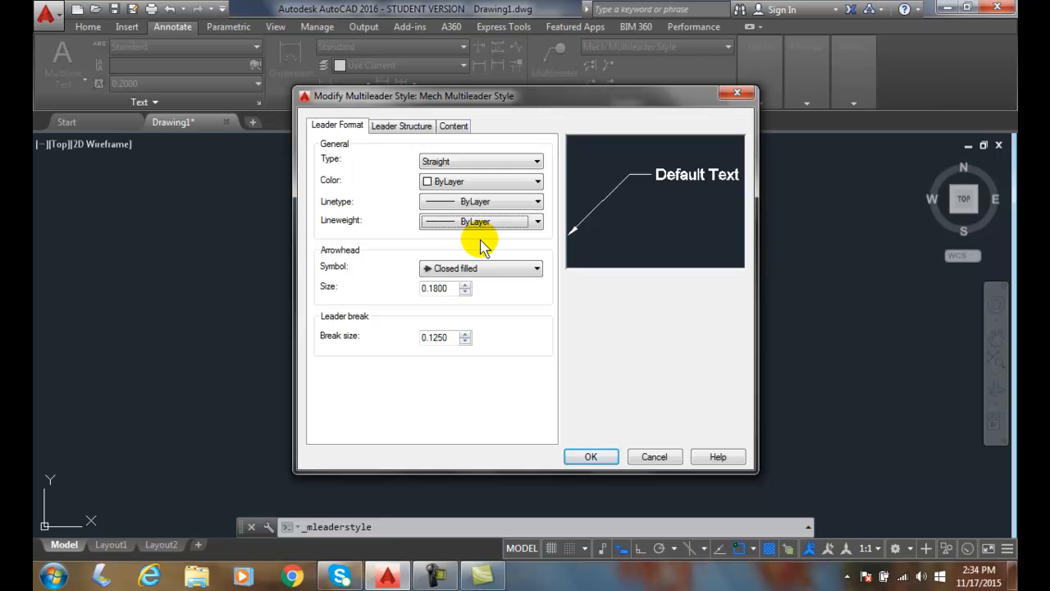
{"action": "mouse_move", "coordinate": [483, 264]}
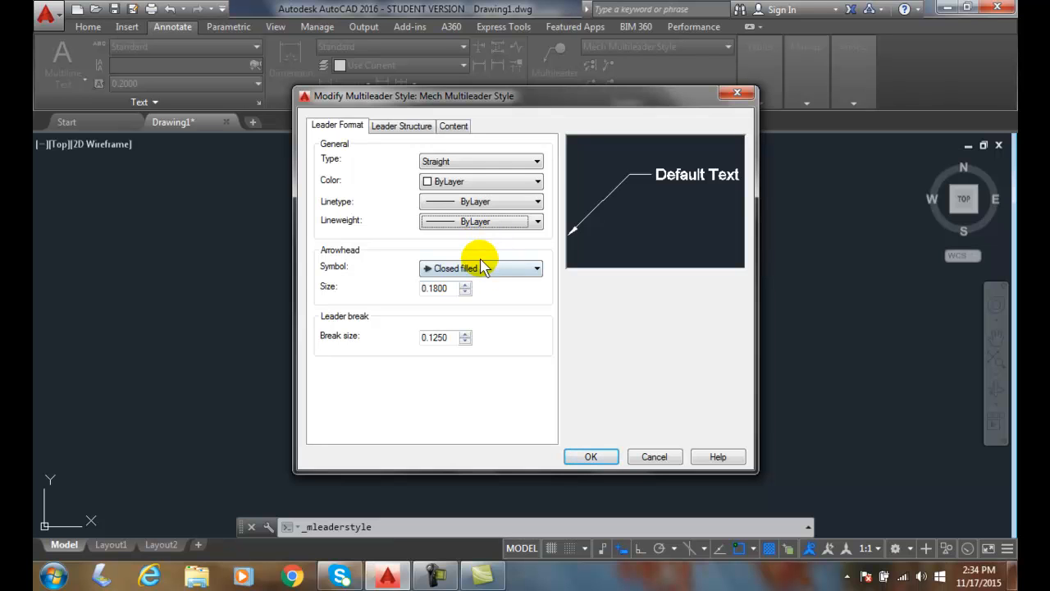
{"action": "mouse_move", "coordinate": [528, 295]}
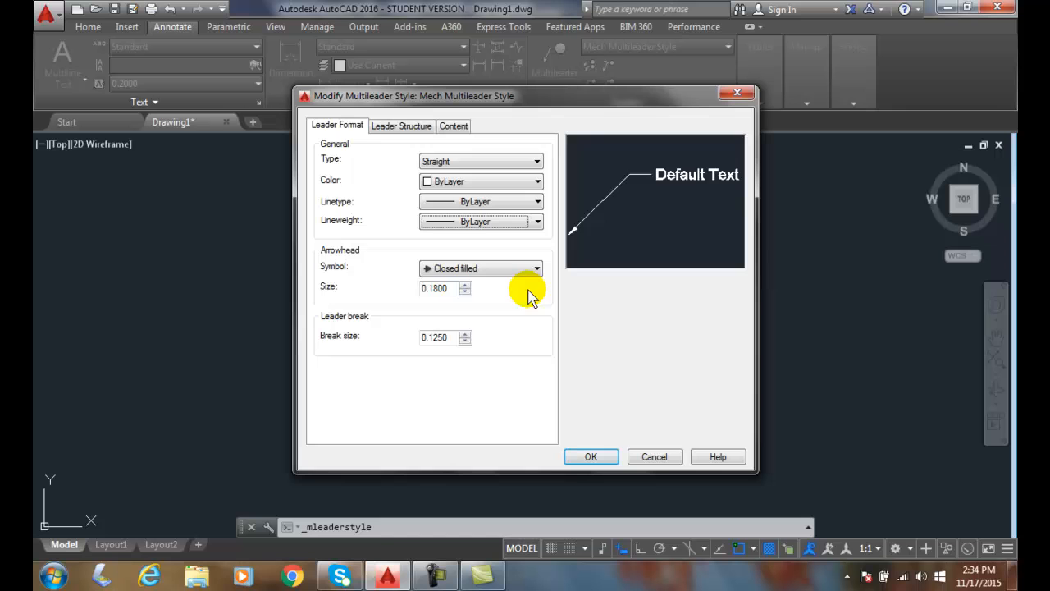
- Enter an arrowhead size of 0.125 for the closed filled symbol, replacing 0.1800
{"action": "left_click", "coordinate": [443, 287]}
{"action": "type", "text": "0.125"}
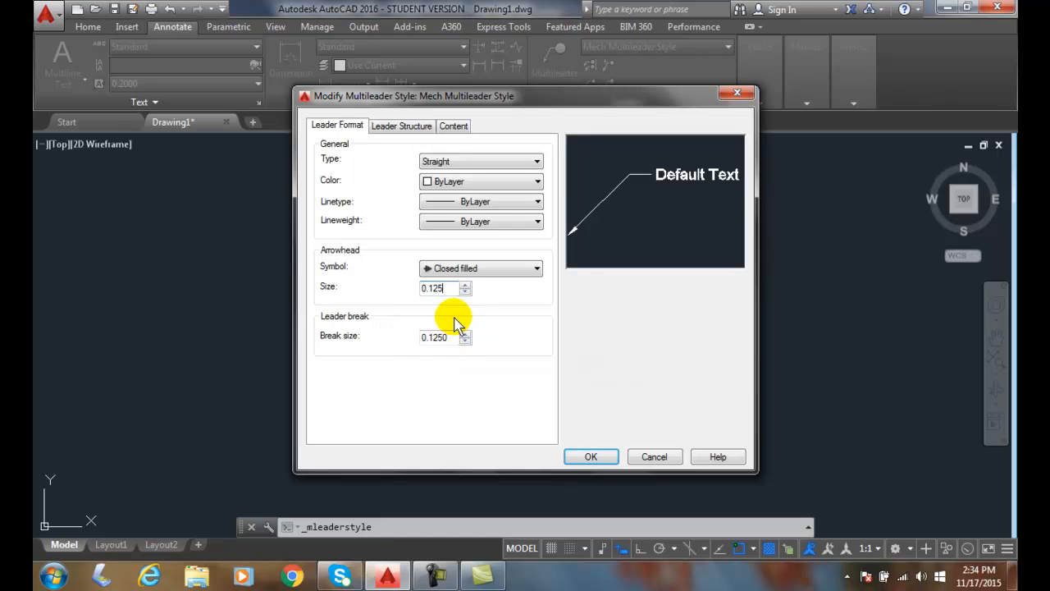
{"action": "mouse_move", "coordinate": [538, 269]}
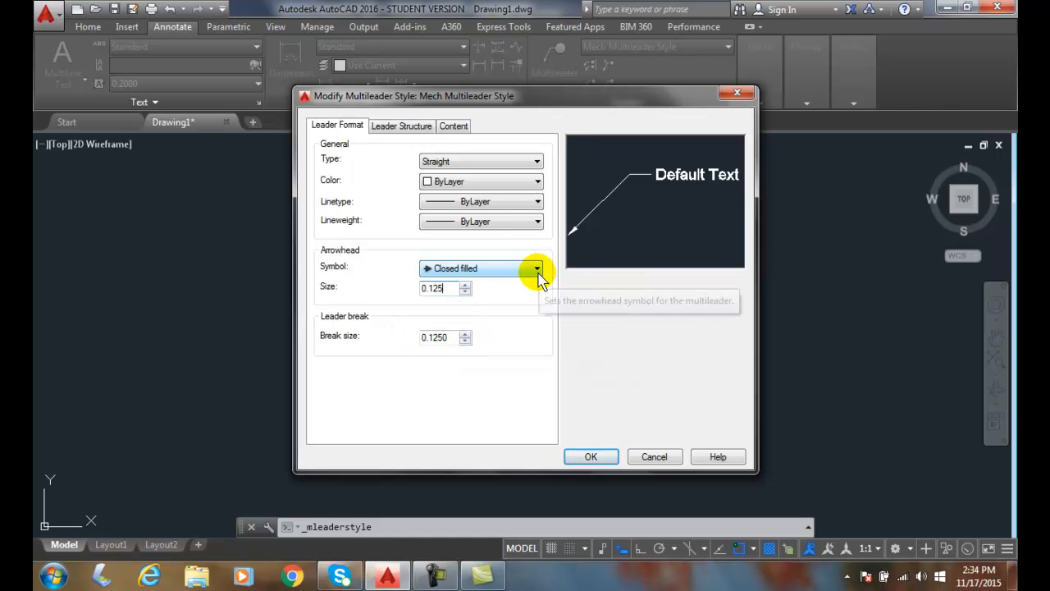
{"action": "mouse_move", "coordinate": [528, 282]}
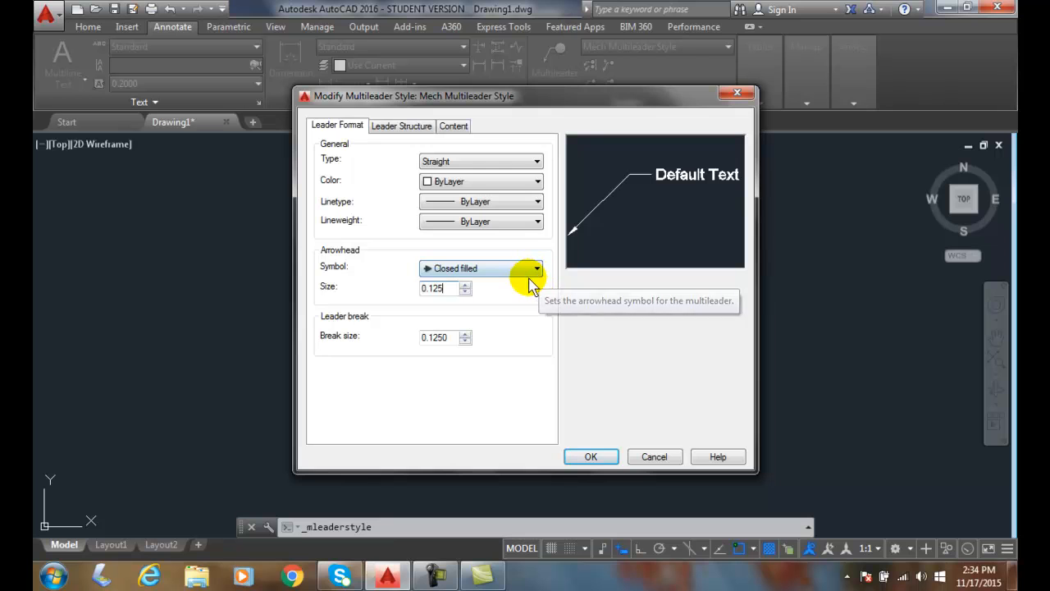
{"action": "mouse_move", "coordinate": [598, 205]}
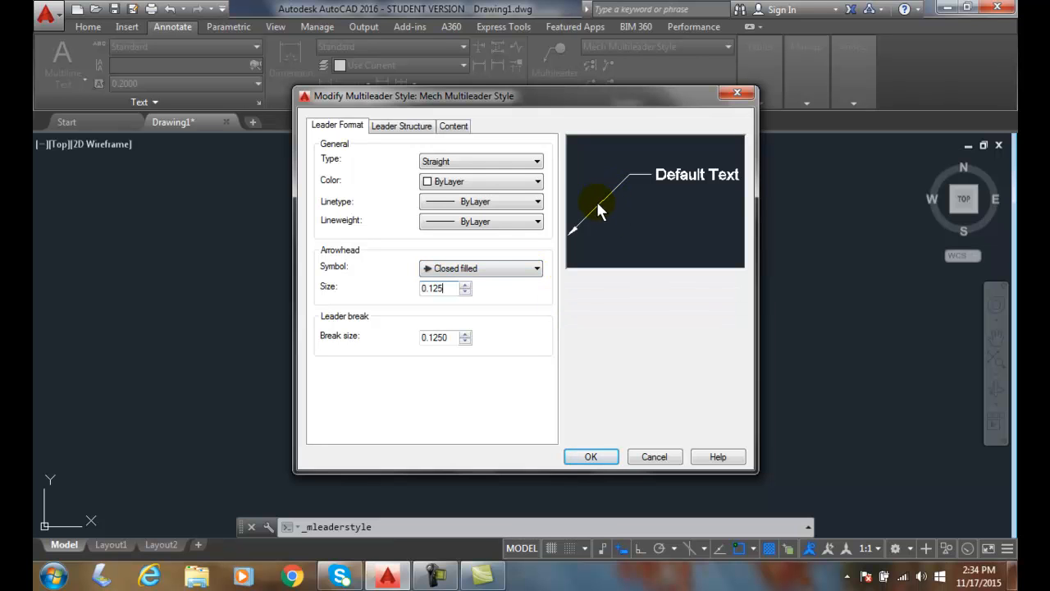